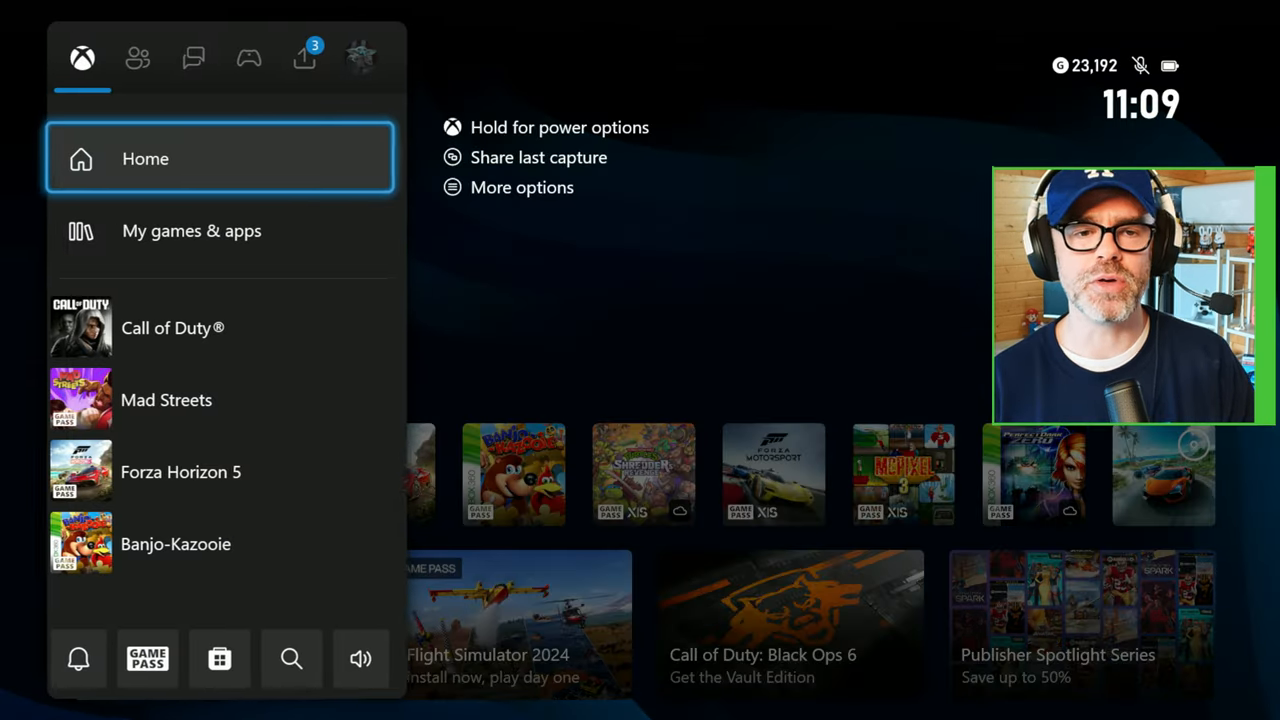
# Step: Reach Profile & system in the guide and enter Settings on the General page
pyautogui.click(204, 56)
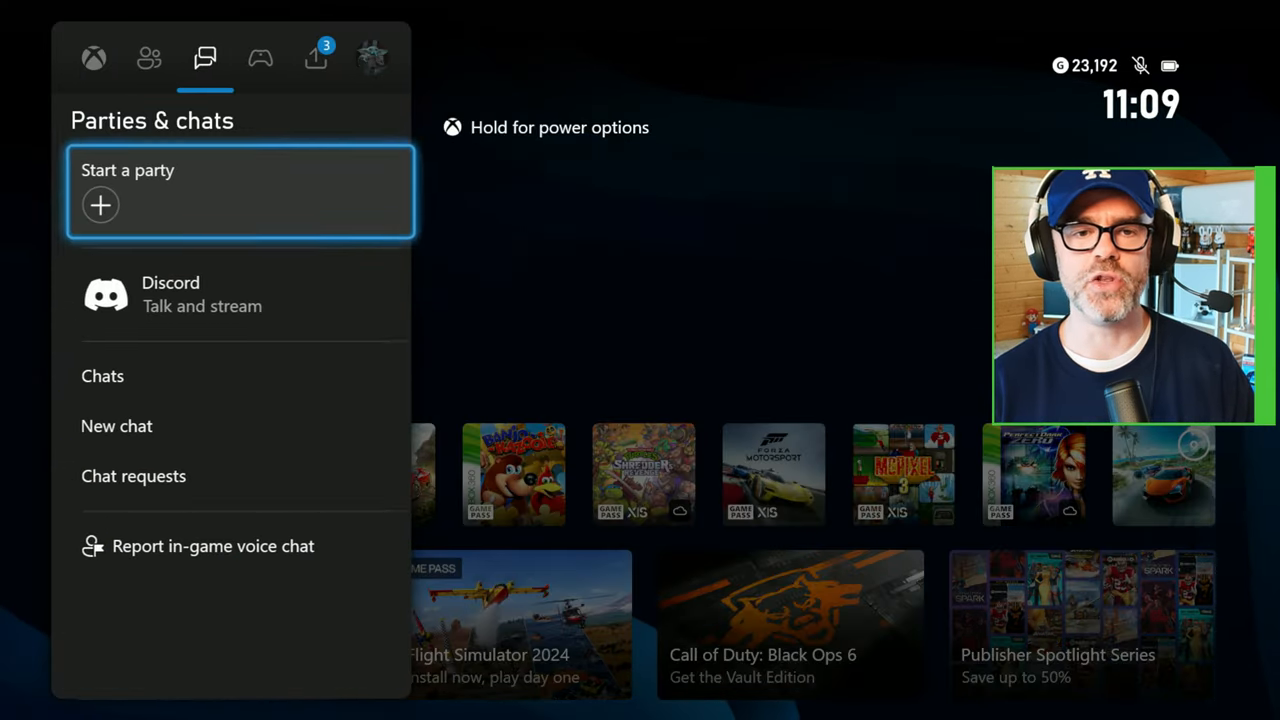
pyautogui.click(372, 56)
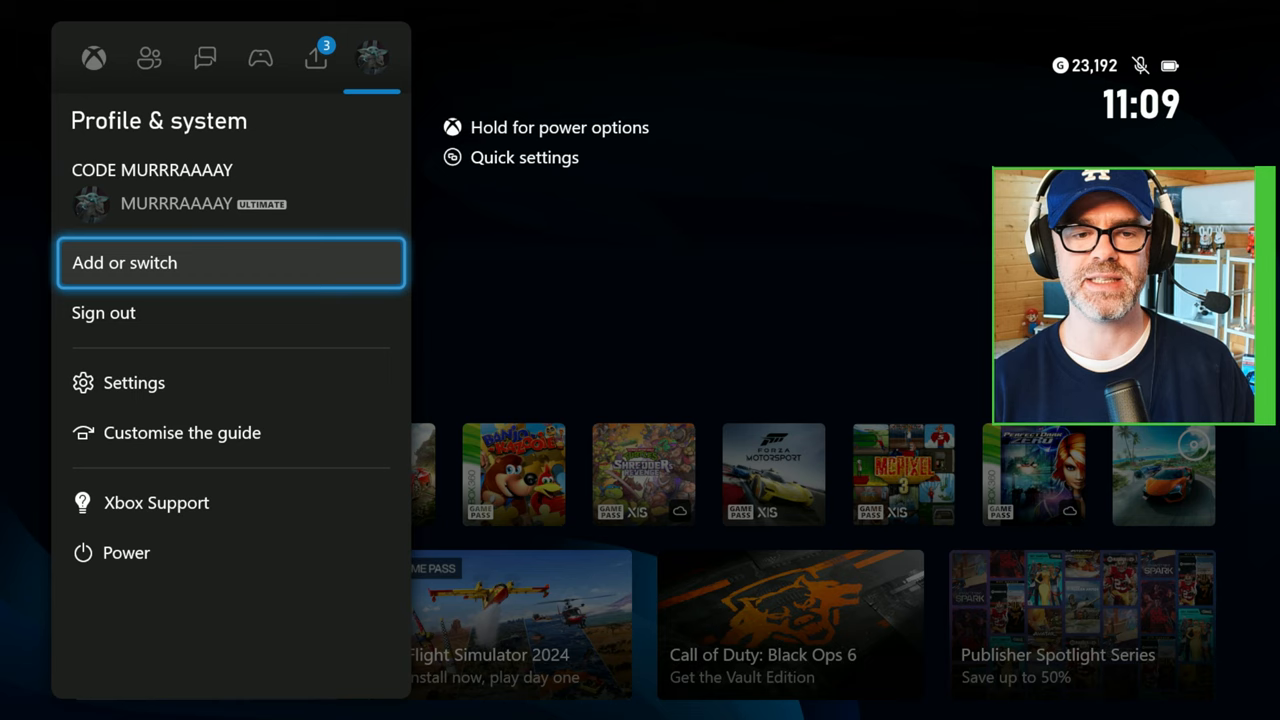
pyautogui.click(134, 382)
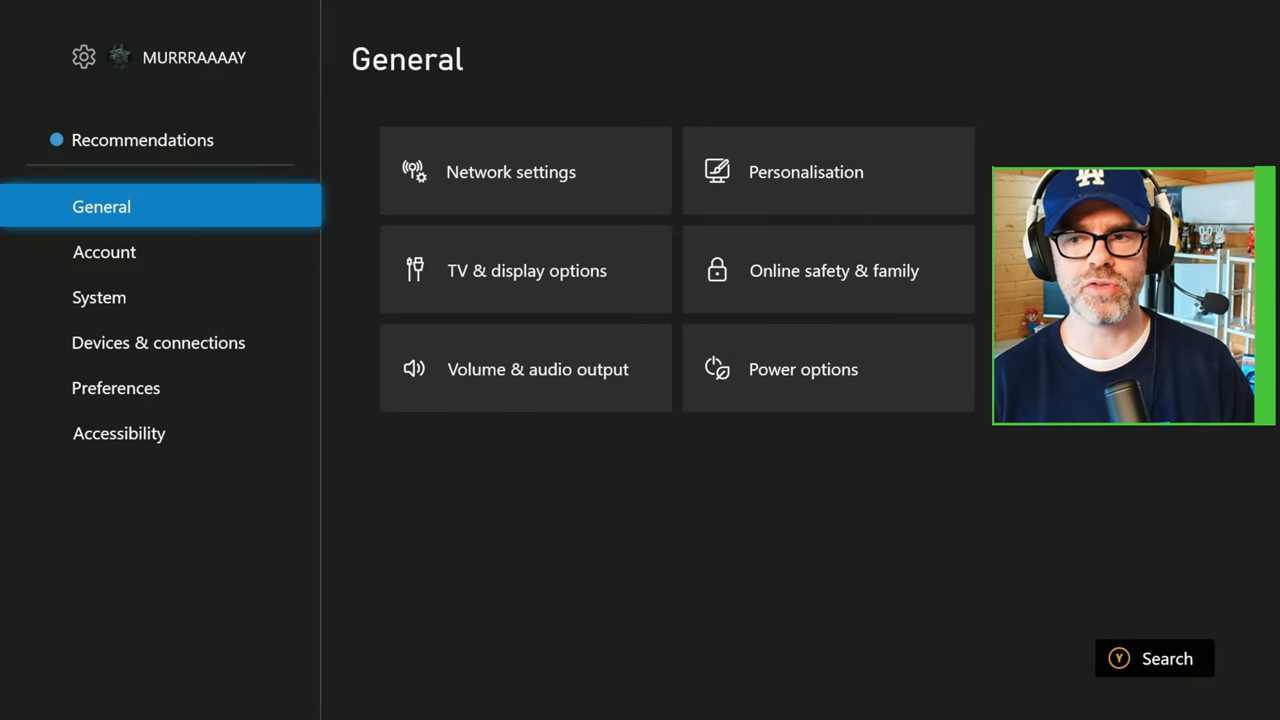
pyautogui.moveTo(828, 172)
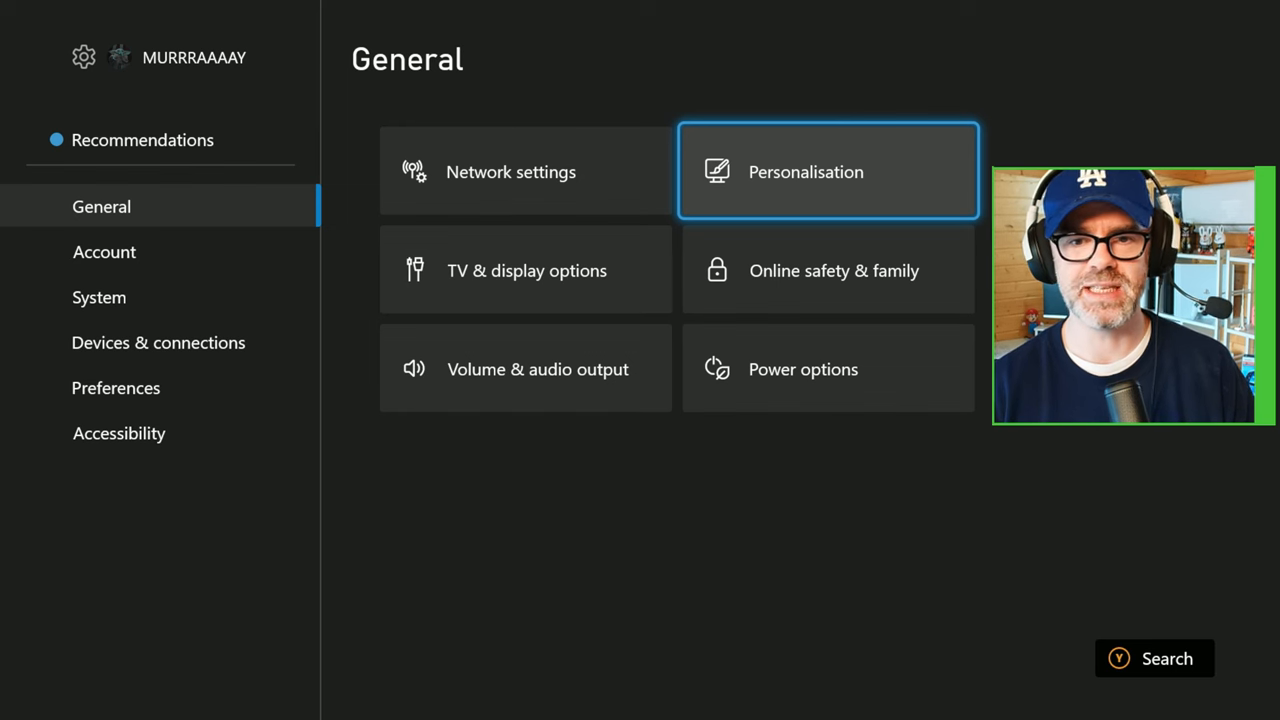
# Step: Enter Personalisation from General to reach the Dynamic backgrounds picker
pyautogui.click(828, 172)
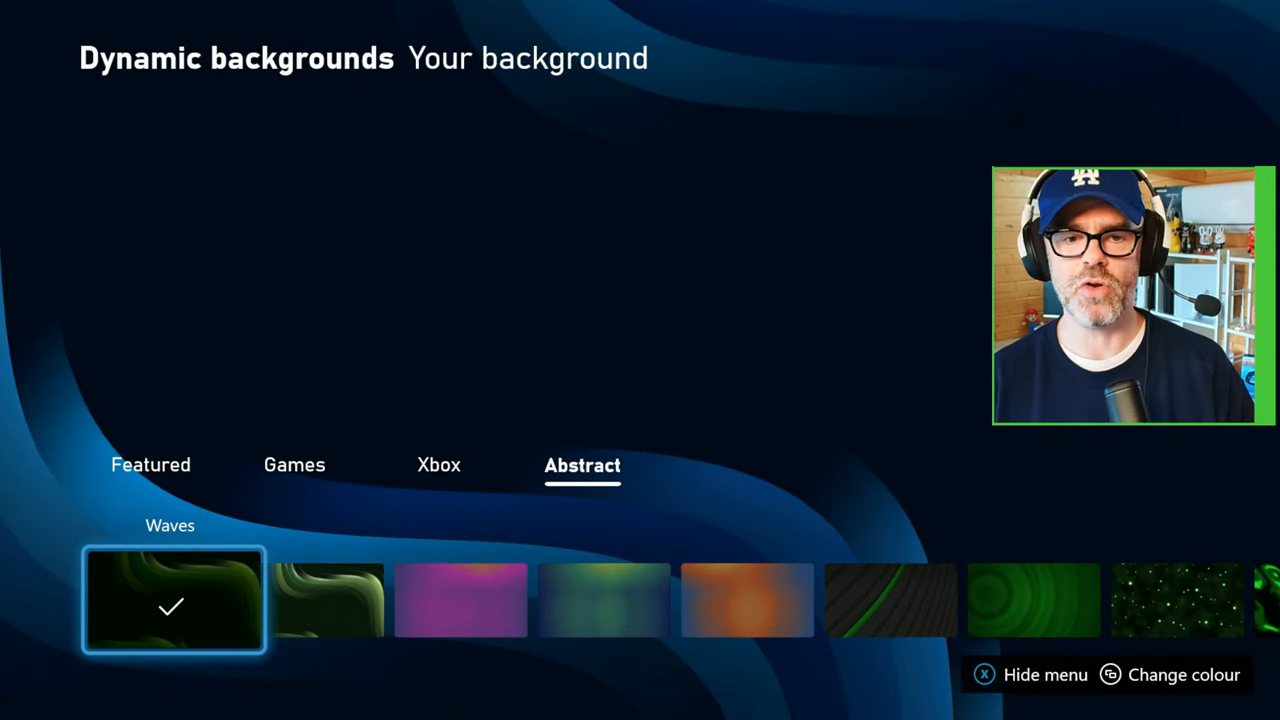
# Step: Preview the World of Warships background under Games, then show the Featured category
pyautogui.click(294, 464)
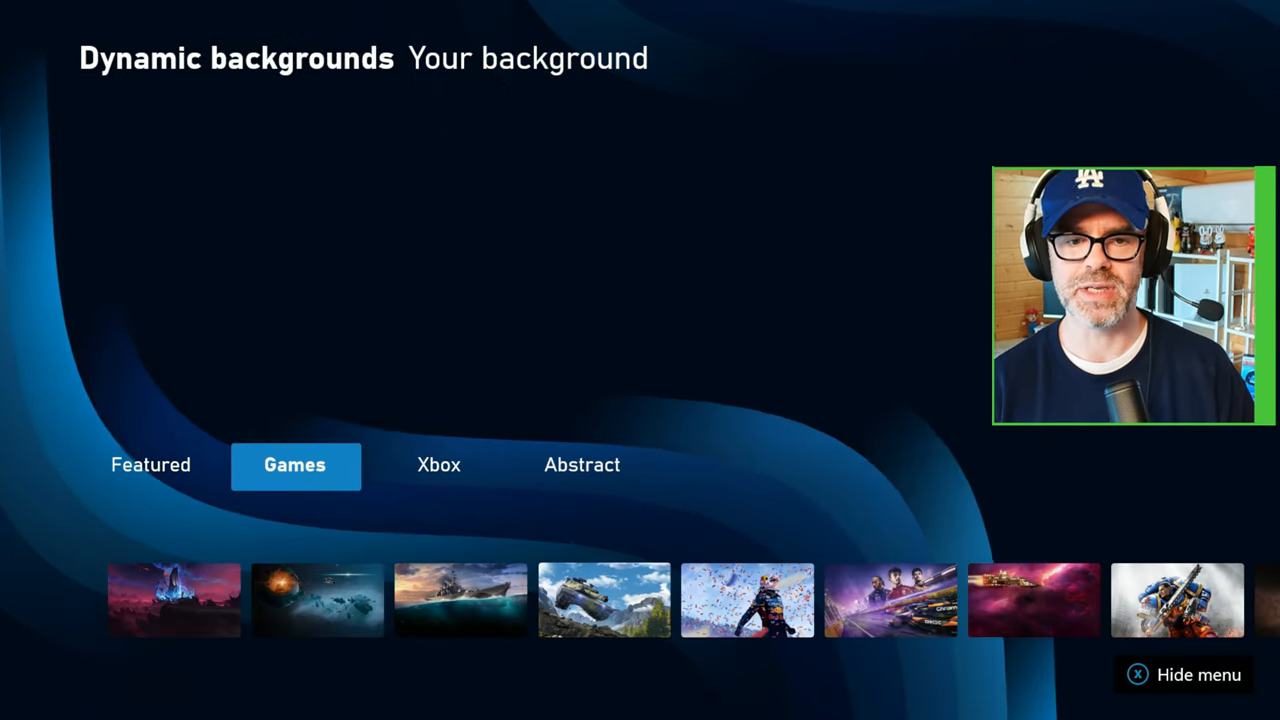
pyautogui.click(460, 600)
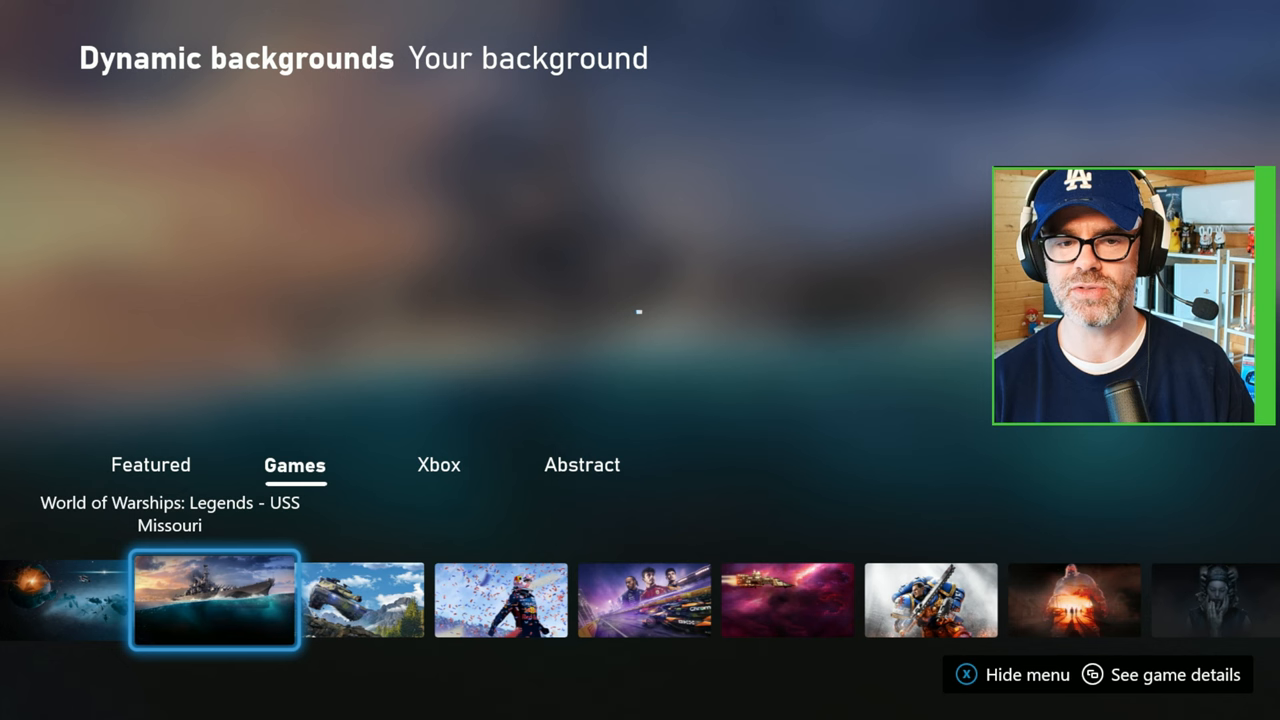
pyautogui.click(150, 464)
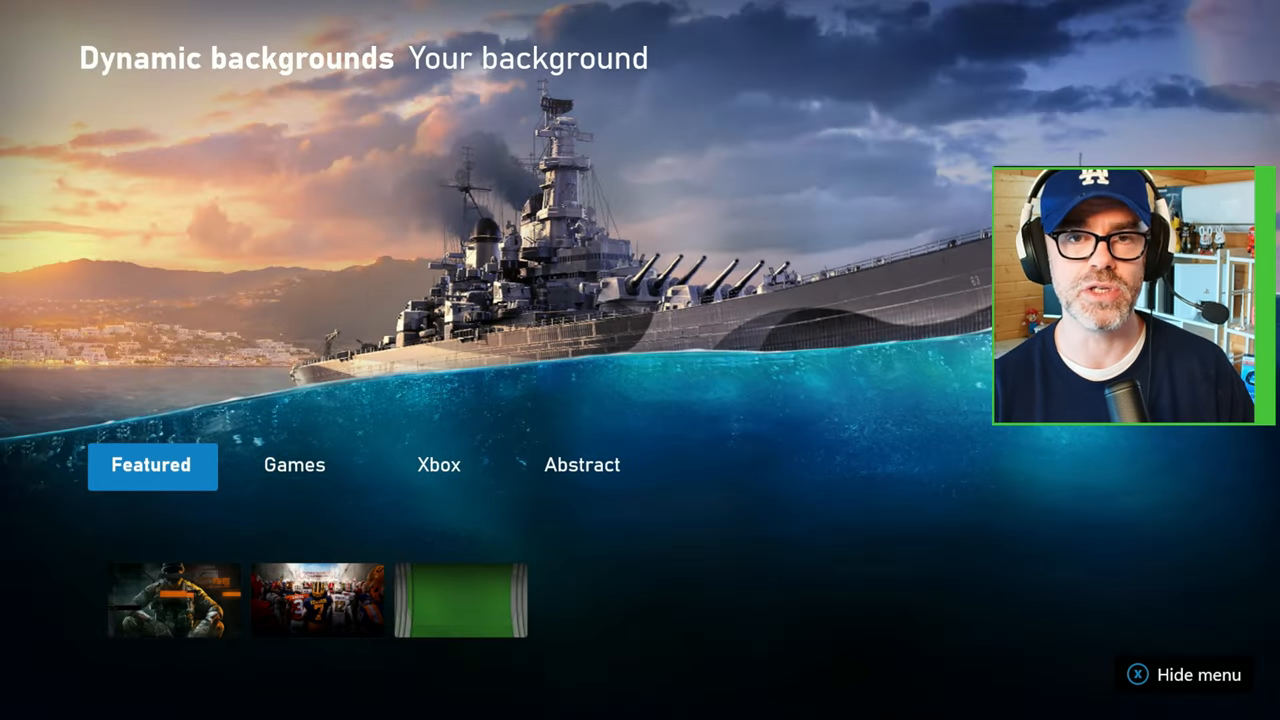
# Step: Preview and apply Call of Duty: Black Ops 6 as the checked dynamic background
pyautogui.click(172, 600)
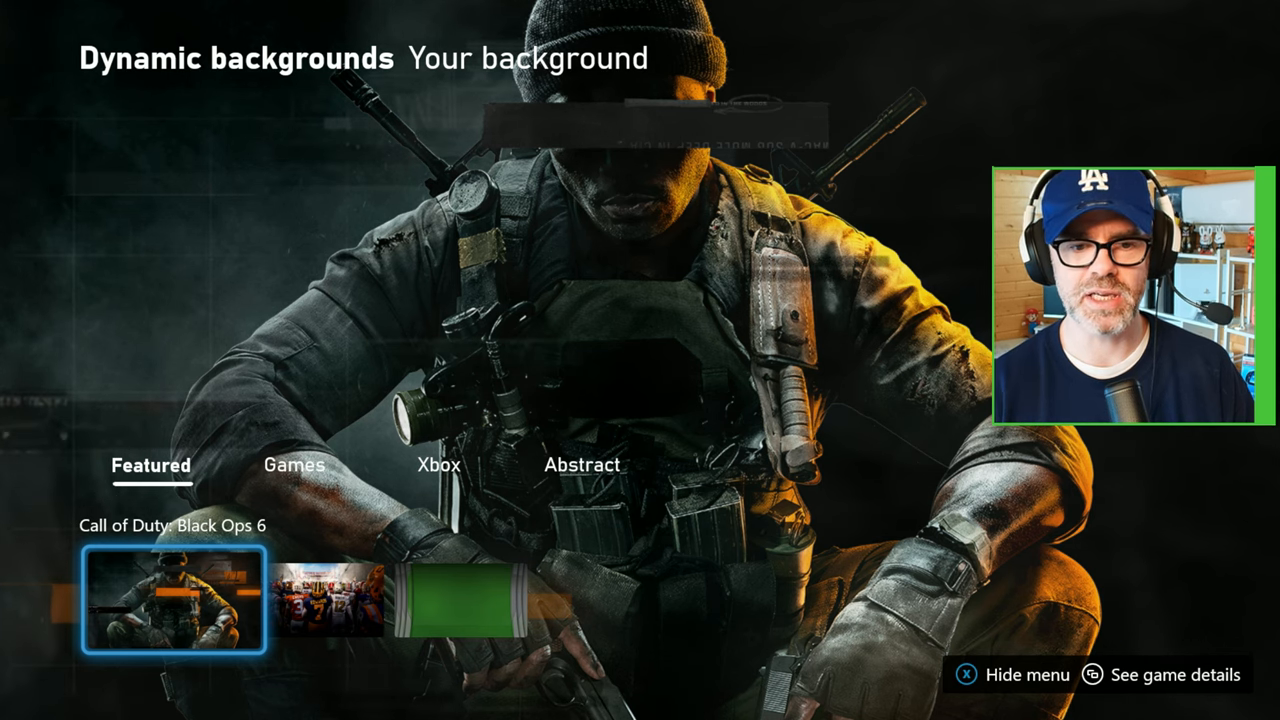
pyautogui.click(172, 604)
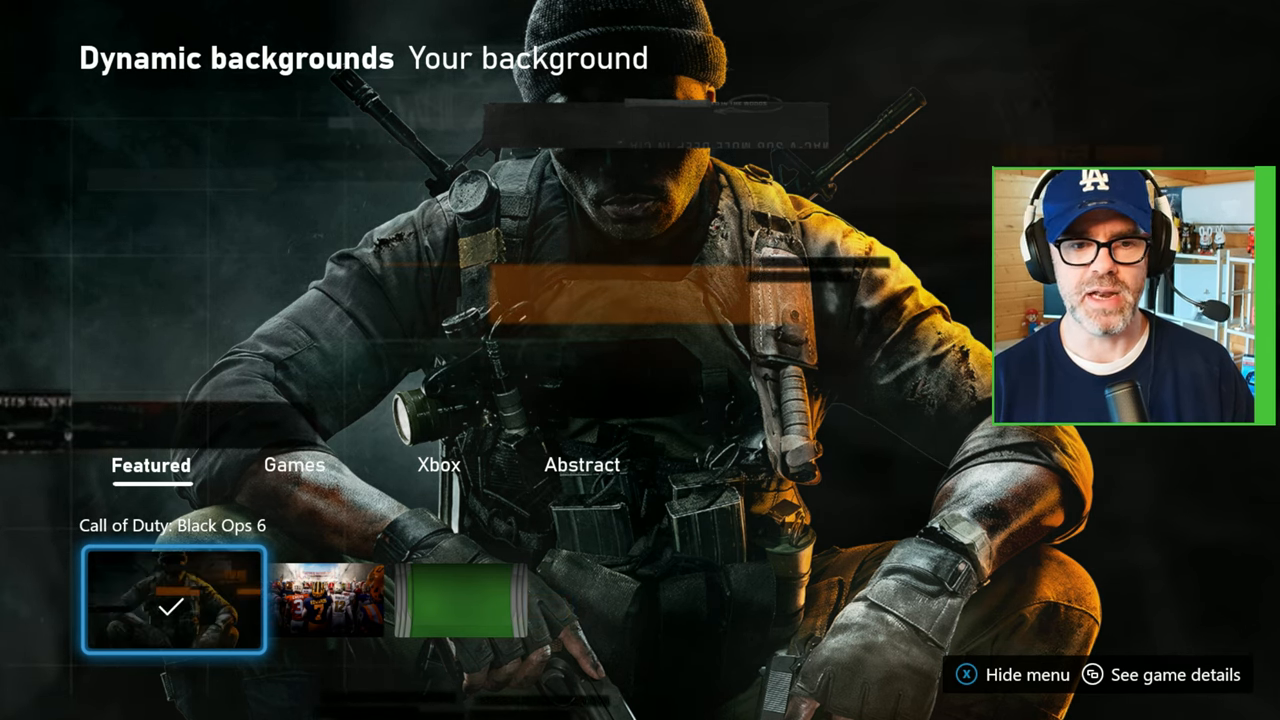